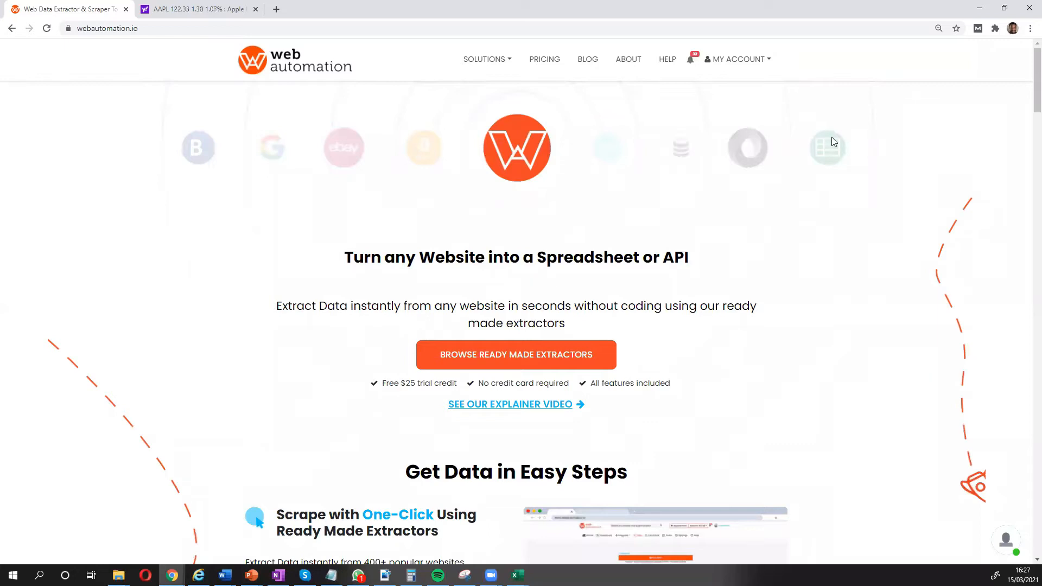
{"action": "mouse_move", "coordinate": [416, 189]}
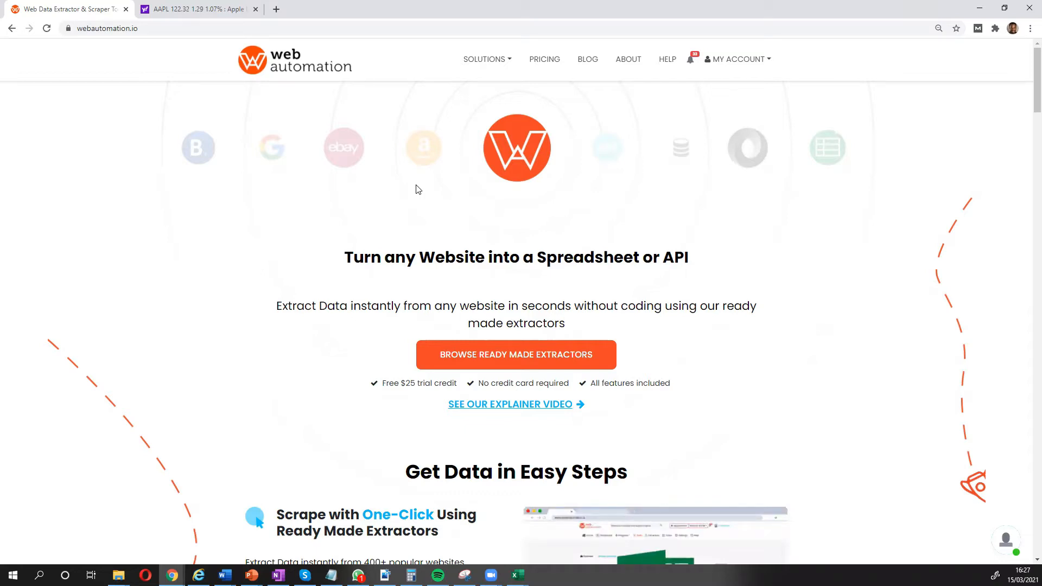
- Search the ready-made extractor catalogue for 'yahoo' and open the Yahoo Finance Stock Info Extractor
{"action": "left_click", "coordinate": [197, 8]}
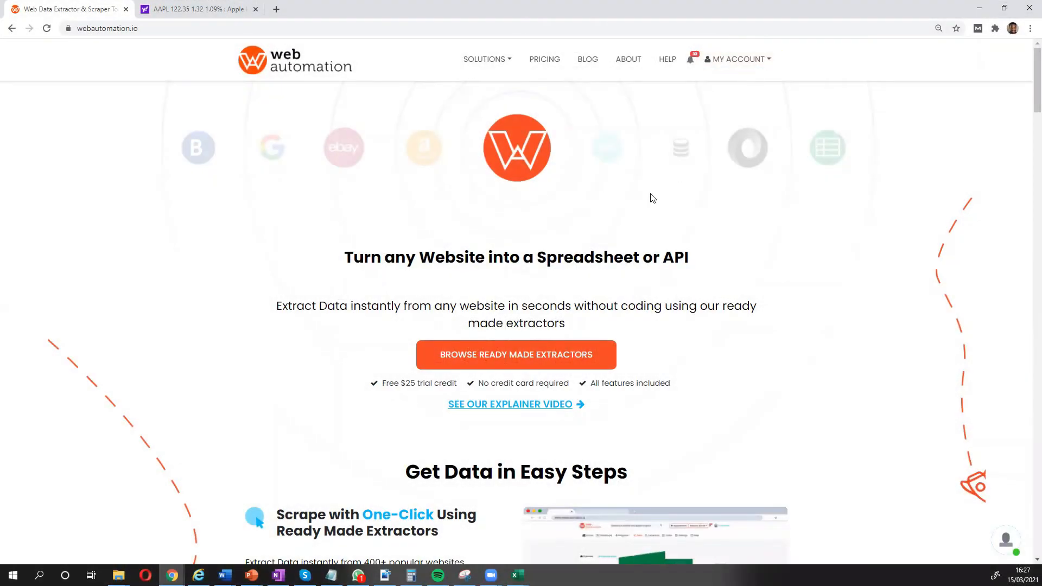
{"action": "mouse_move", "coordinate": [578, 273]}
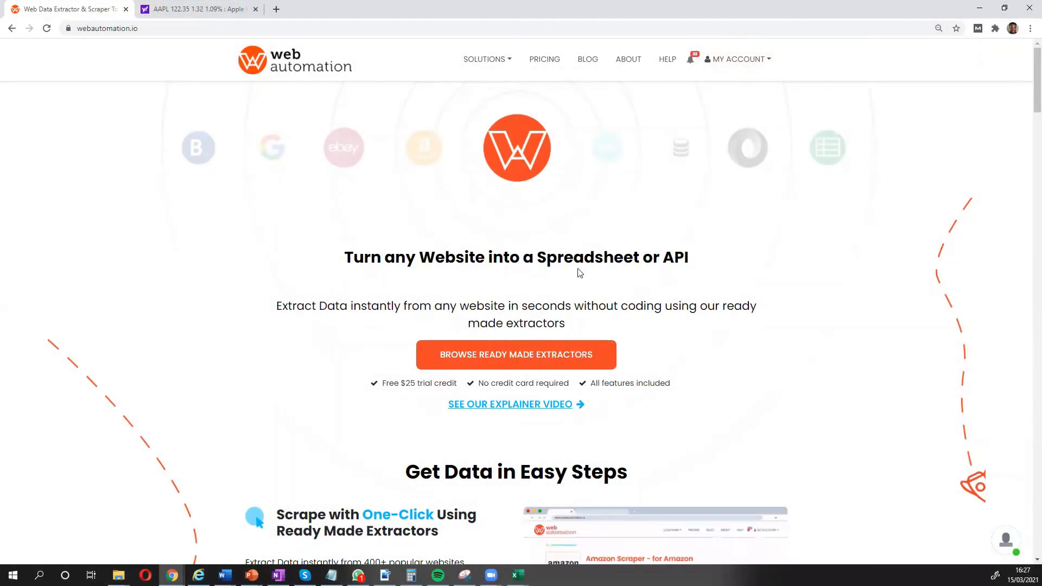
{"action": "left_click", "coordinate": [516, 354]}
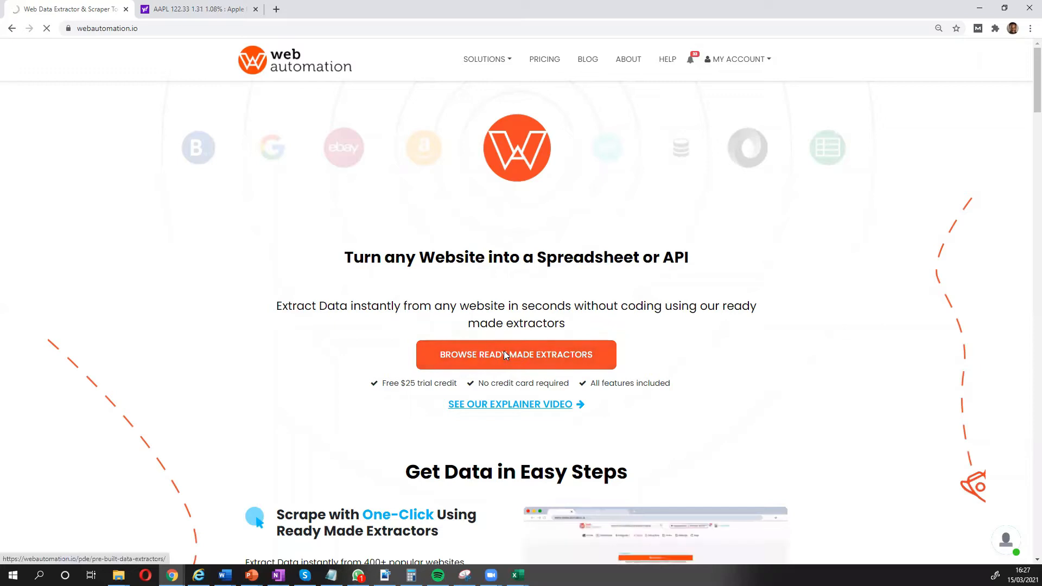
{"action": "left_click", "coordinate": [516, 354]}
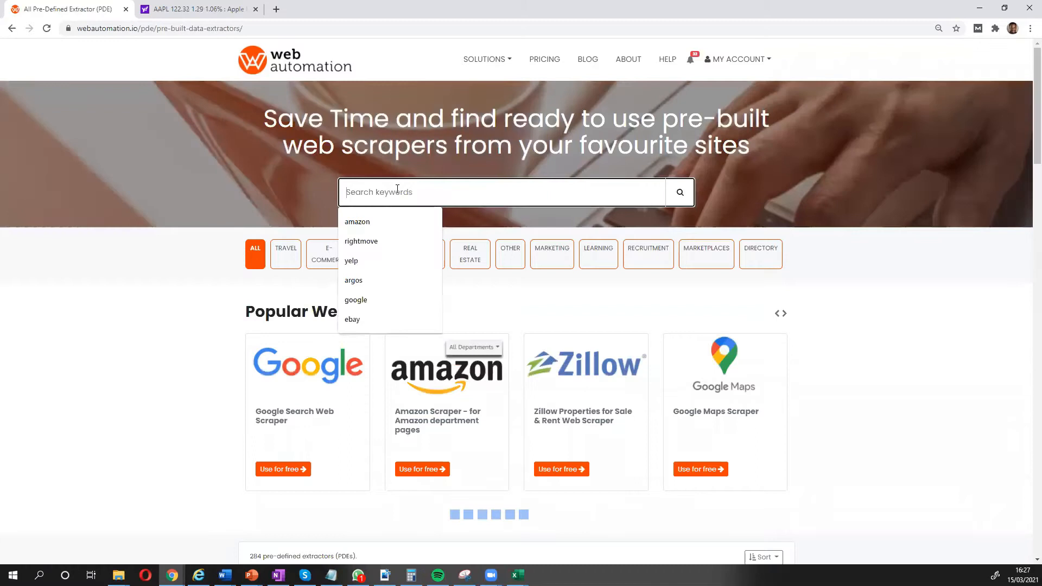
{"action": "type", "text": "yahoo"}
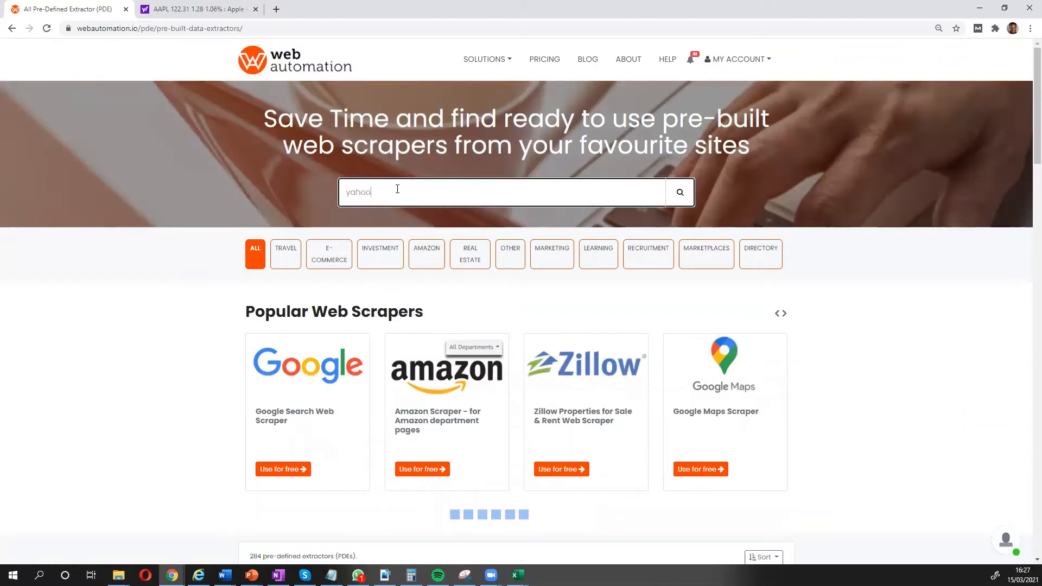
{"action": "left_click", "coordinate": [679, 192]}
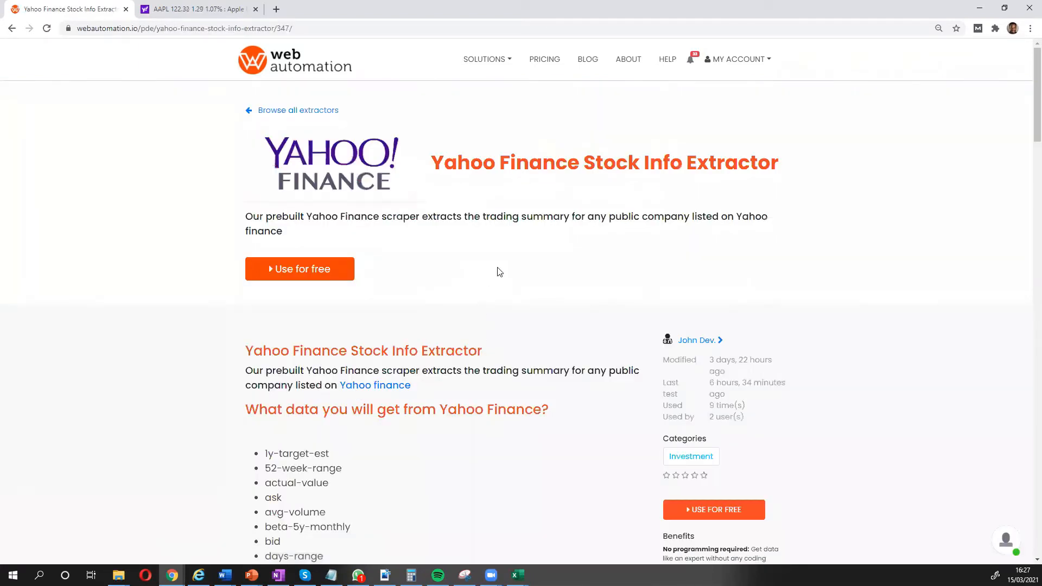
- Review the extractor's description, data fields and sample output, then choose Use for free
{"action": "scroll", "scroll_direction": "down", "scroll_amount": 3}
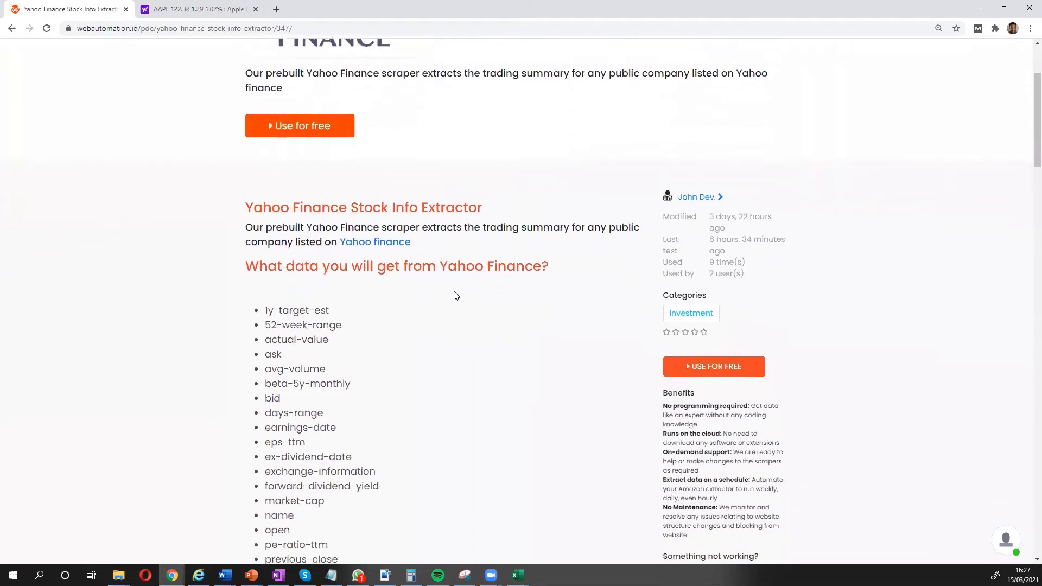
{"action": "scroll", "scroll_direction": "down", "scroll_amount": 3}
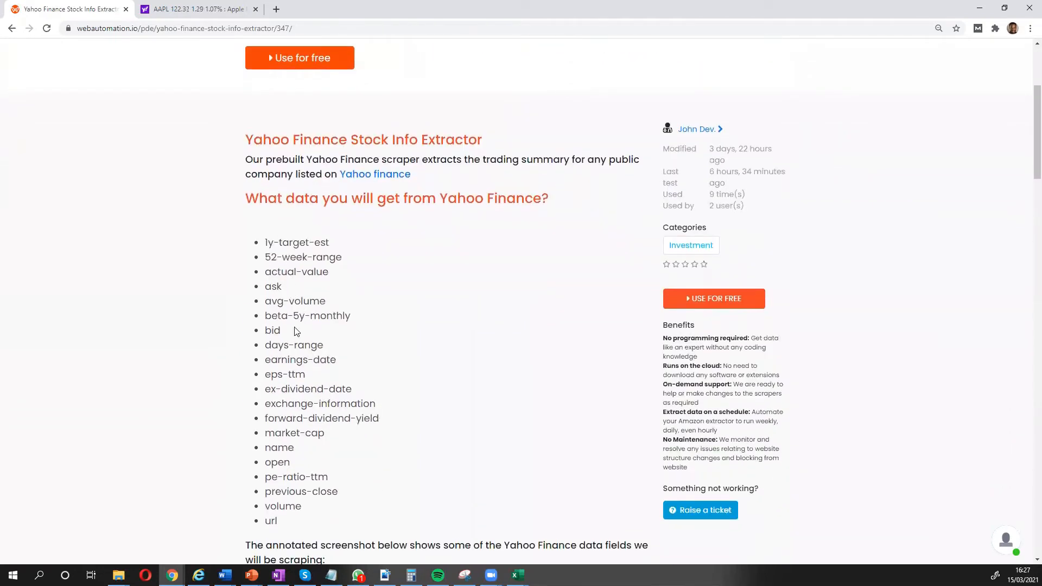
{"action": "scroll", "scroll_direction": "down", "scroll_amount": 3}
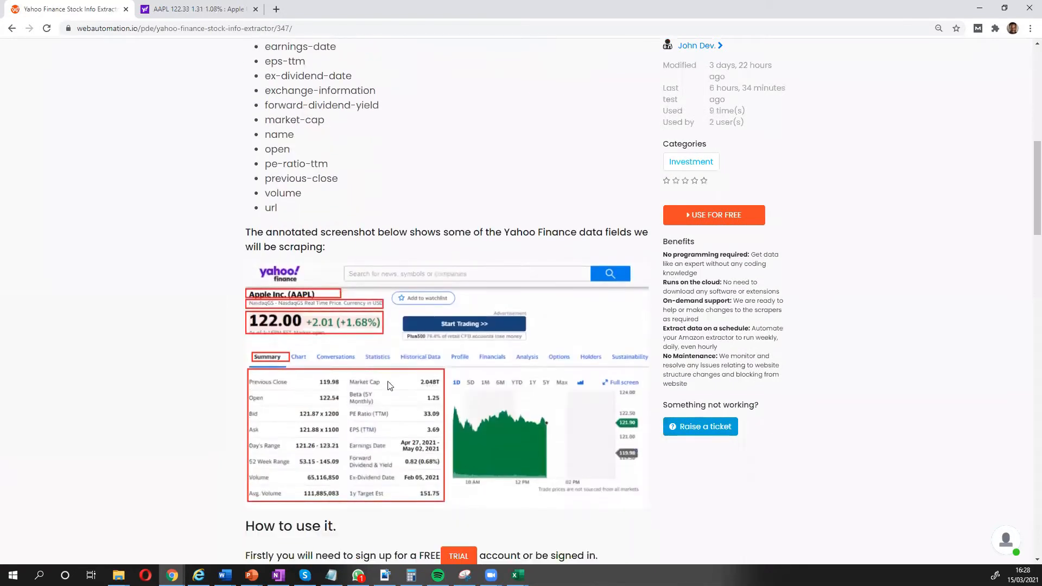
{"action": "scroll", "scroll_direction": "down", "scroll_amount": 3}
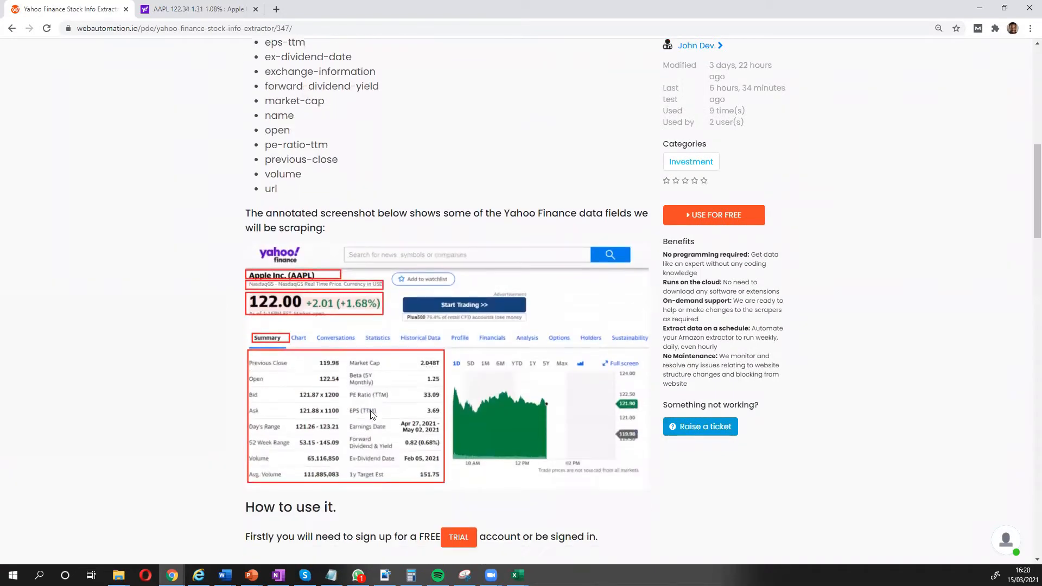
{"action": "scroll", "scroll_direction": "down", "scroll_amount": 3}
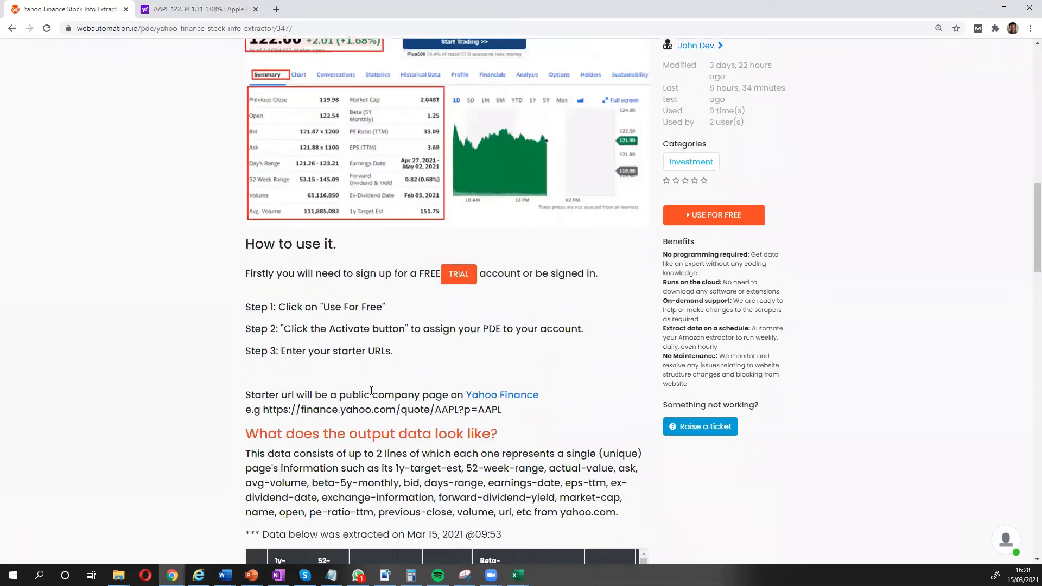
{"action": "scroll", "scroll_direction": "down", "scroll_amount": 3}
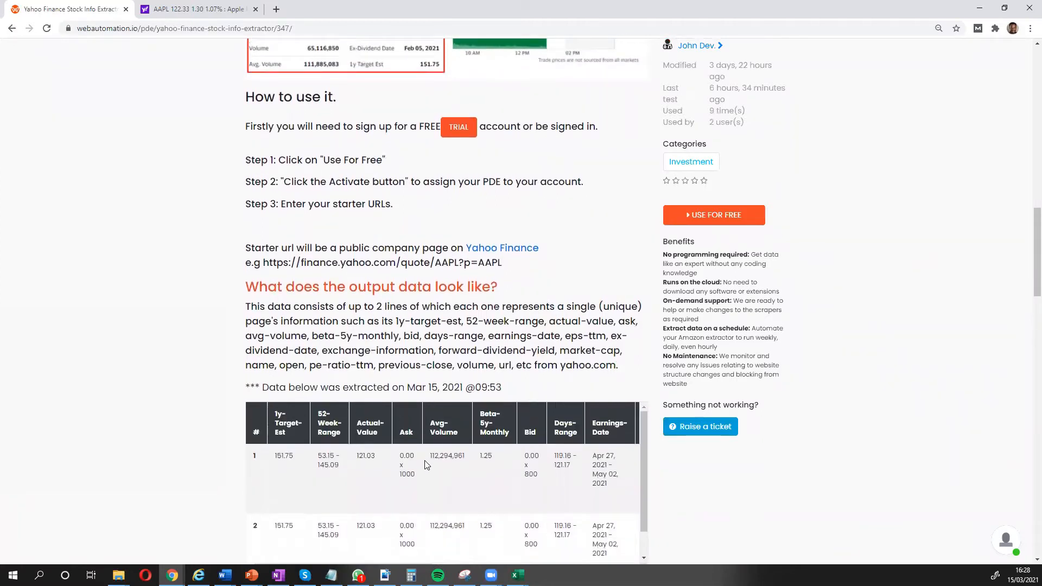
{"action": "scroll", "scroll_direction": "down", "scroll_amount": 3}
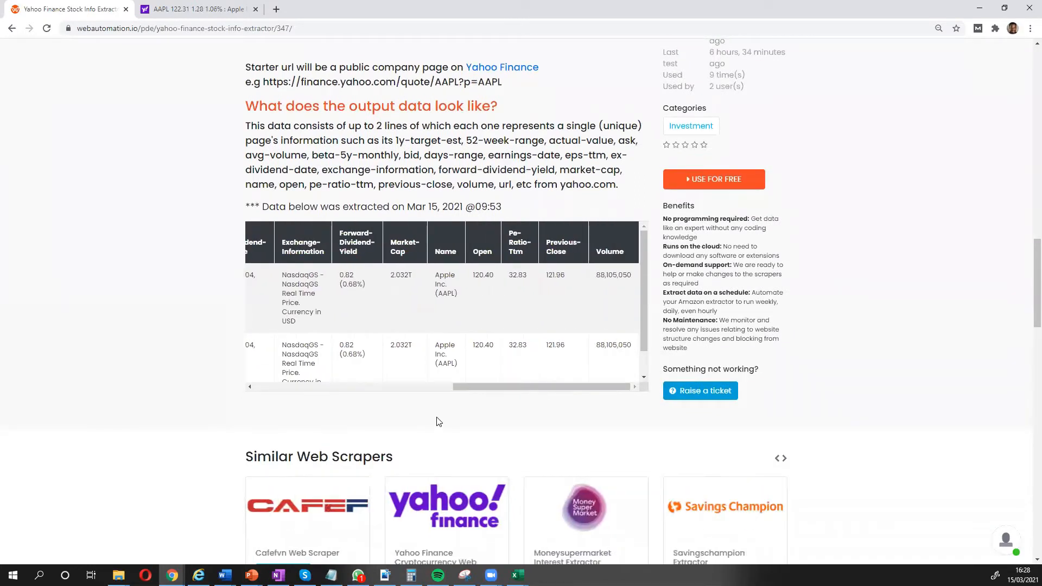
{"action": "scroll", "scroll_direction": "up", "scroll_amount": 3}
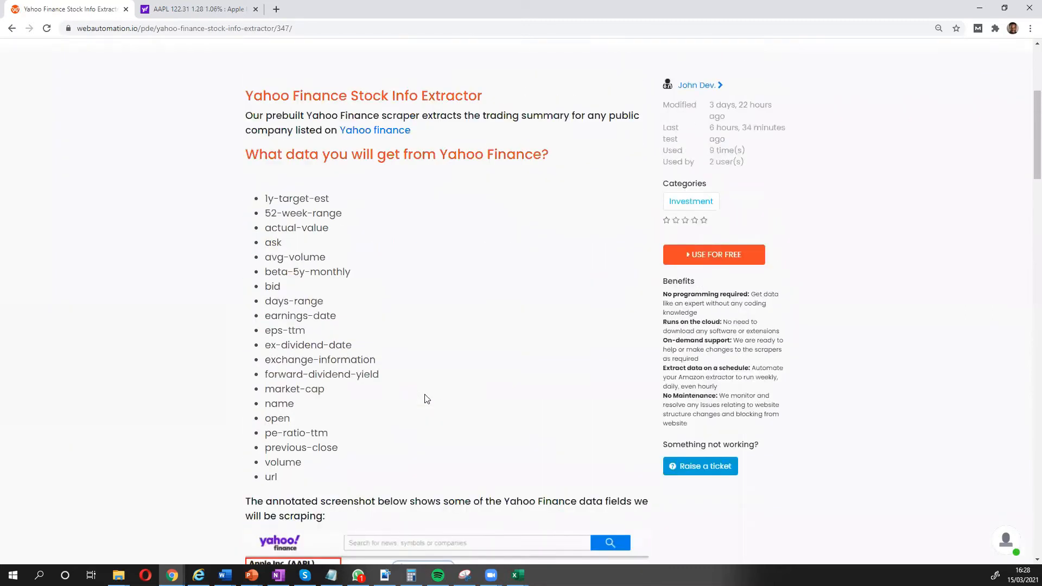
{"action": "left_click", "coordinate": [714, 254]}
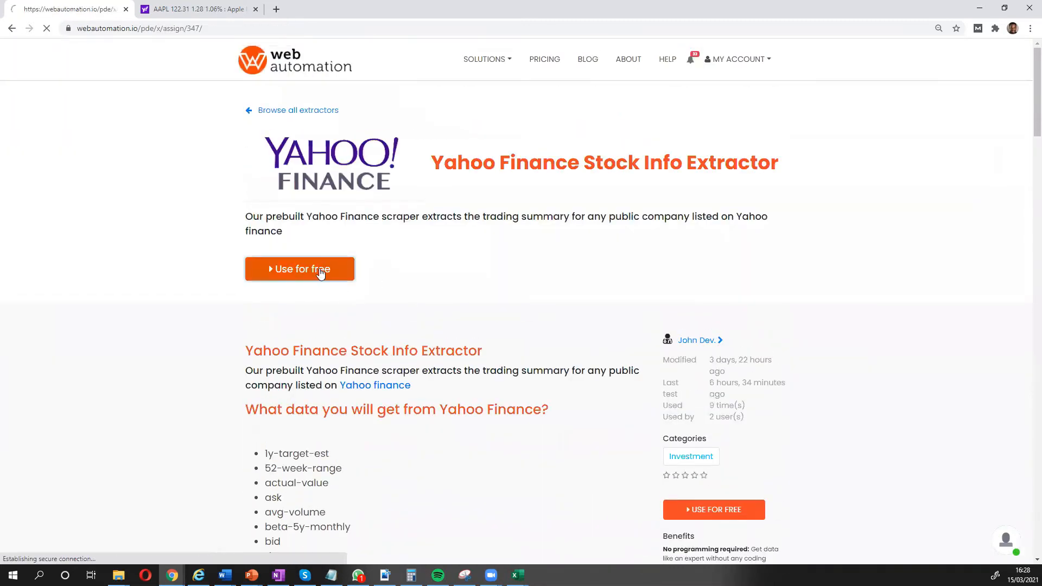
- Activate the Yahoo Finance extractor on the account, reaching its starter-link editing page with the AAPL URL
{"action": "left_click", "coordinate": [299, 270]}
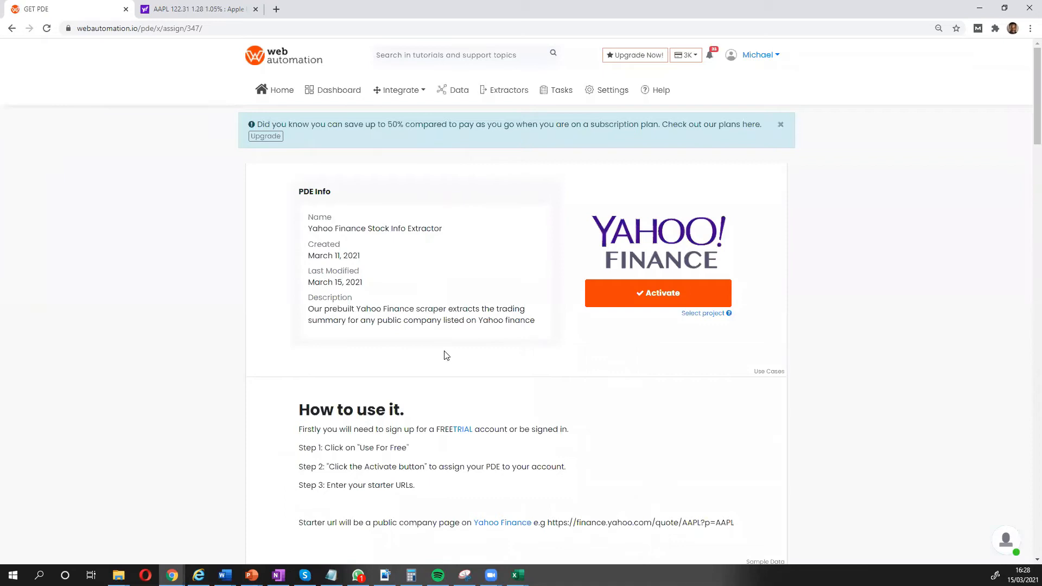
{"action": "mouse_move", "coordinate": [642, 294]}
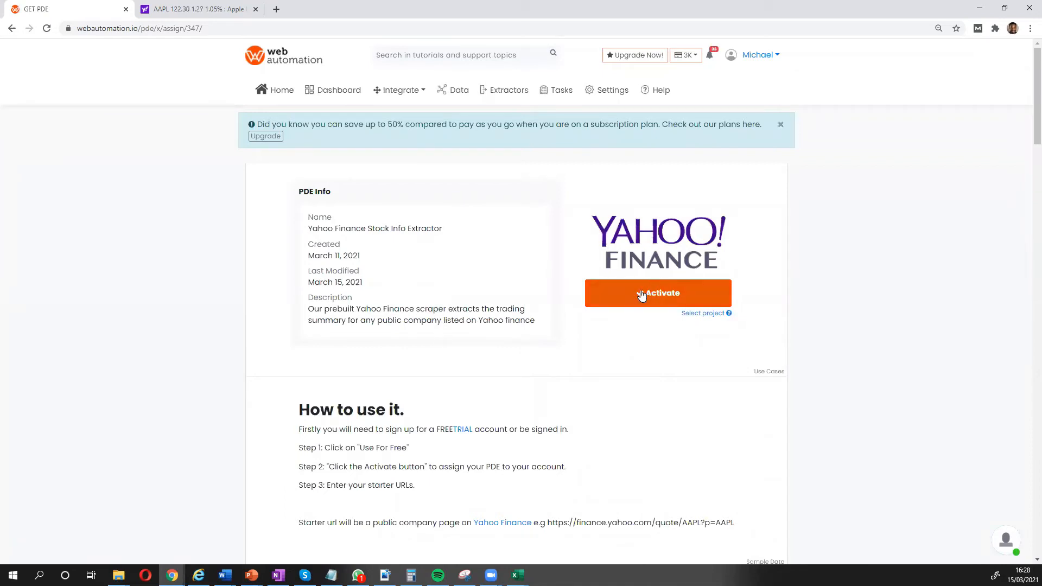
{"action": "left_click", "coordinate": [658, 293]}
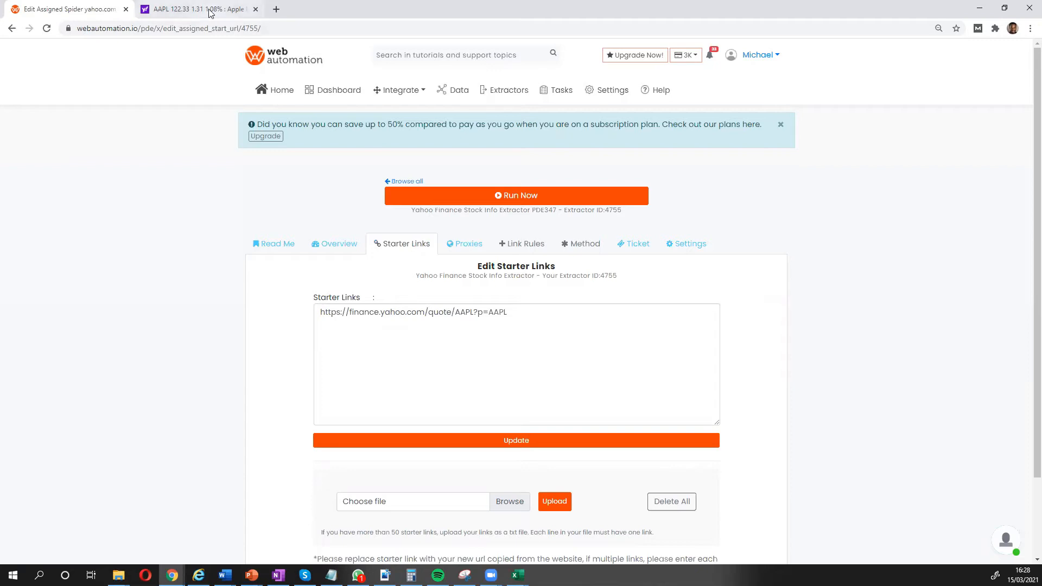
- Copy the AAPL quote page address from Yahoo Finance for use as the starter link
{"action": "left_click", "coordinate": [193, 9]}
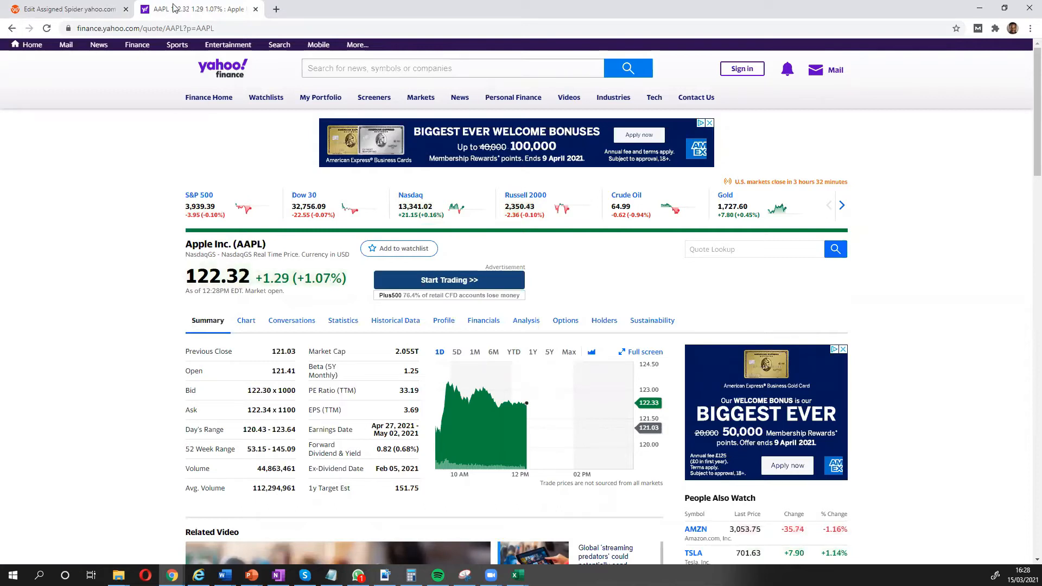
{"action": "left_click", "coordinate": [144, 29]}
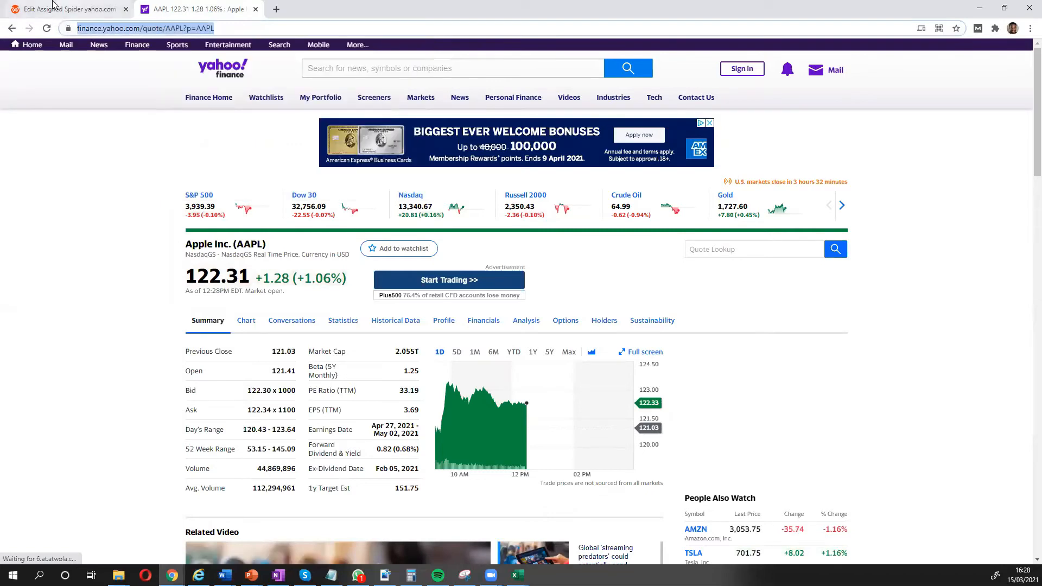
{"action": "right_click", "coordinate": [348, 311]}
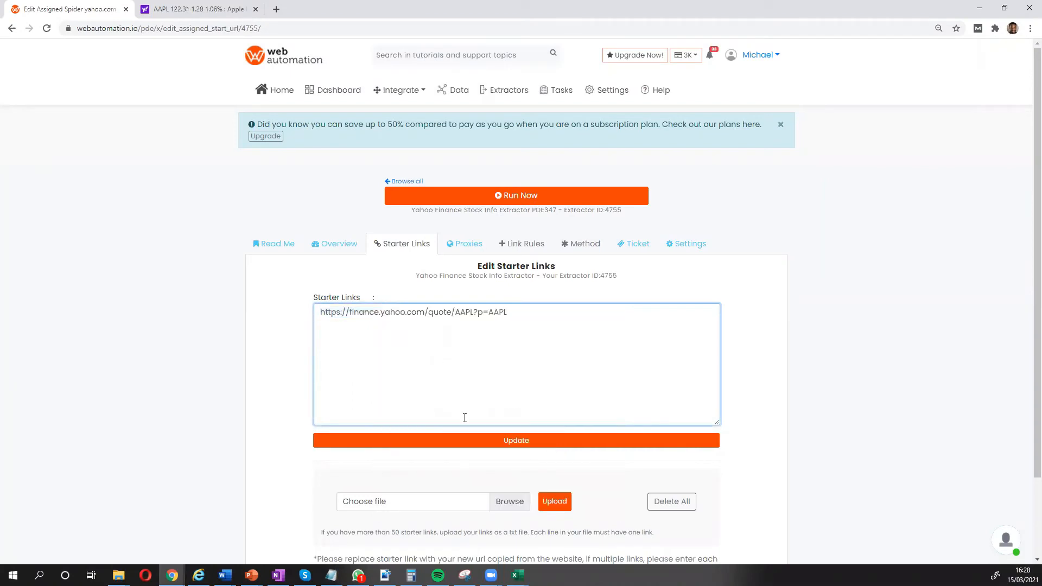
- Update the starter links with the AAPL URL and launch a Run Now of the extractor
{"action": "left_click", "coordinate": [515, 439]}
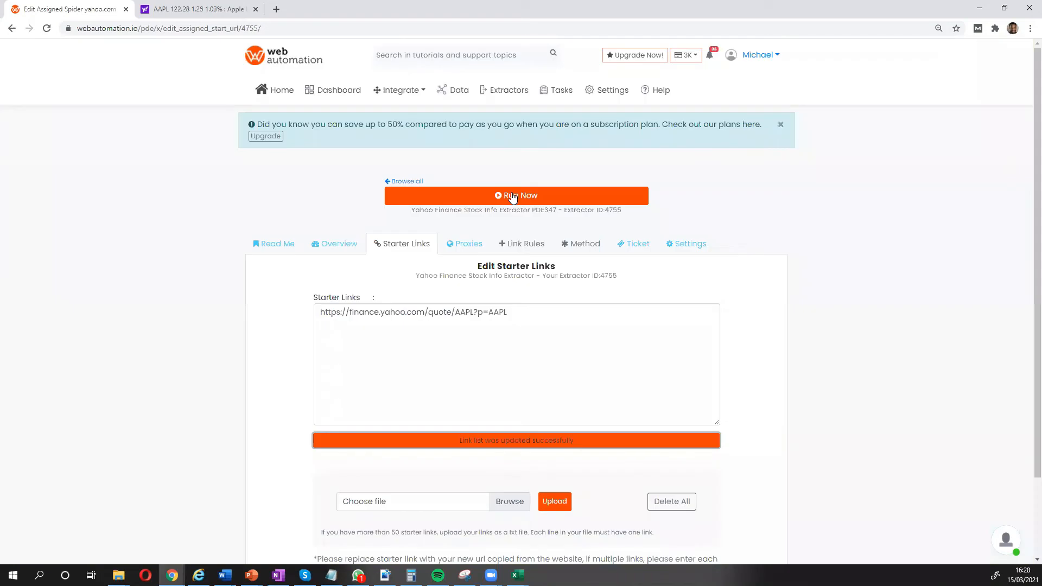
{"action": "left_click", "coordinate": [516, 196]}
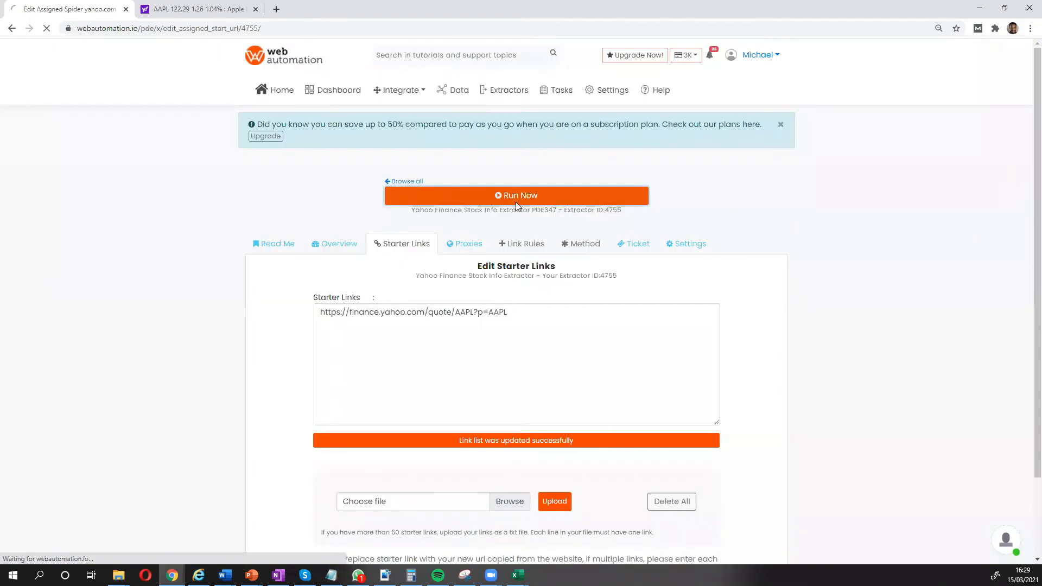
{"action": "left_click", "coordinate": [517, 195]}
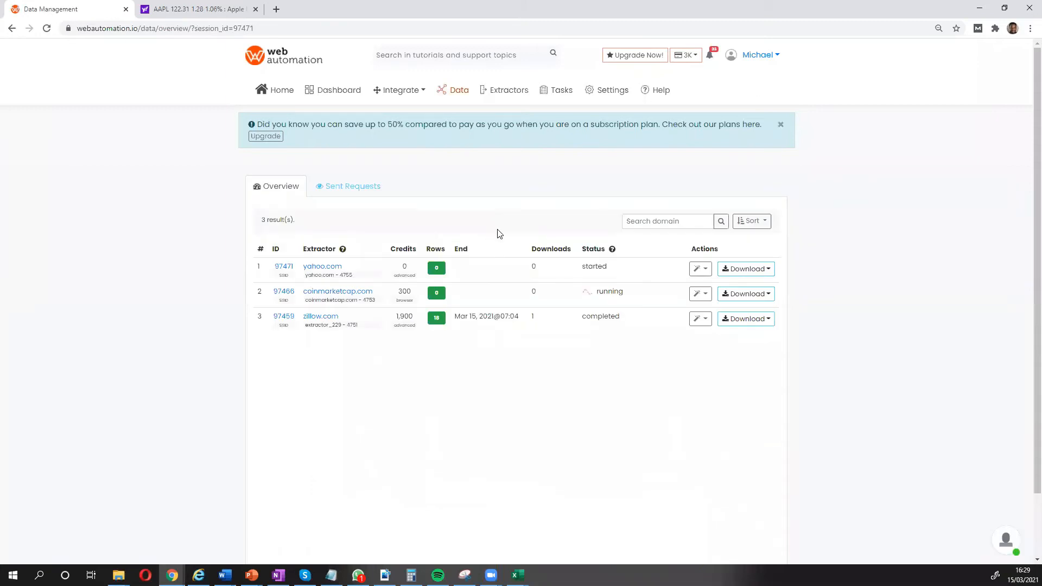
{"action": "mouse_move", "coordinate": [488, 265]}
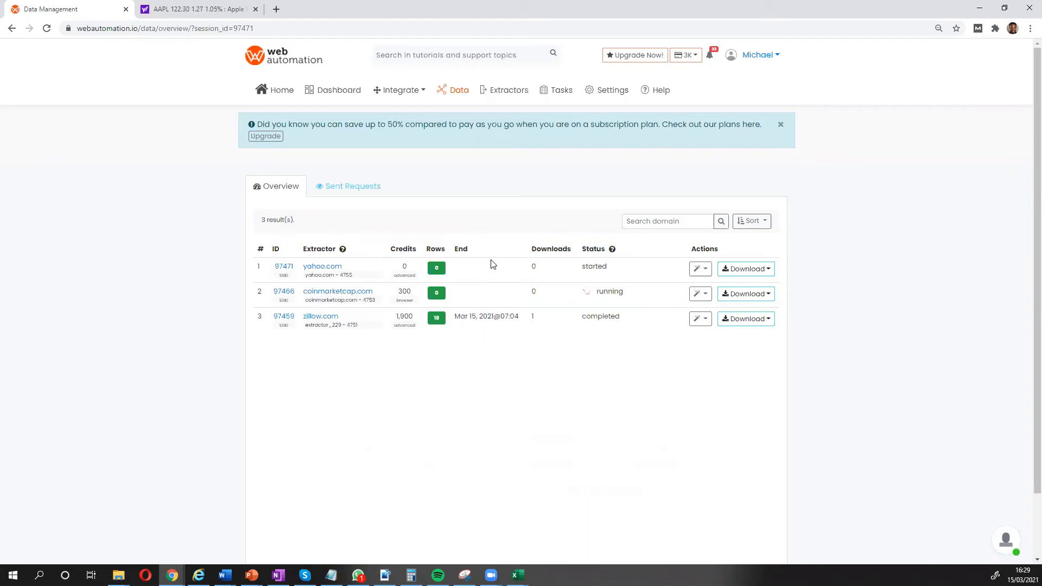
{"action": "mouse_move", "coordinate": [503, 262]}
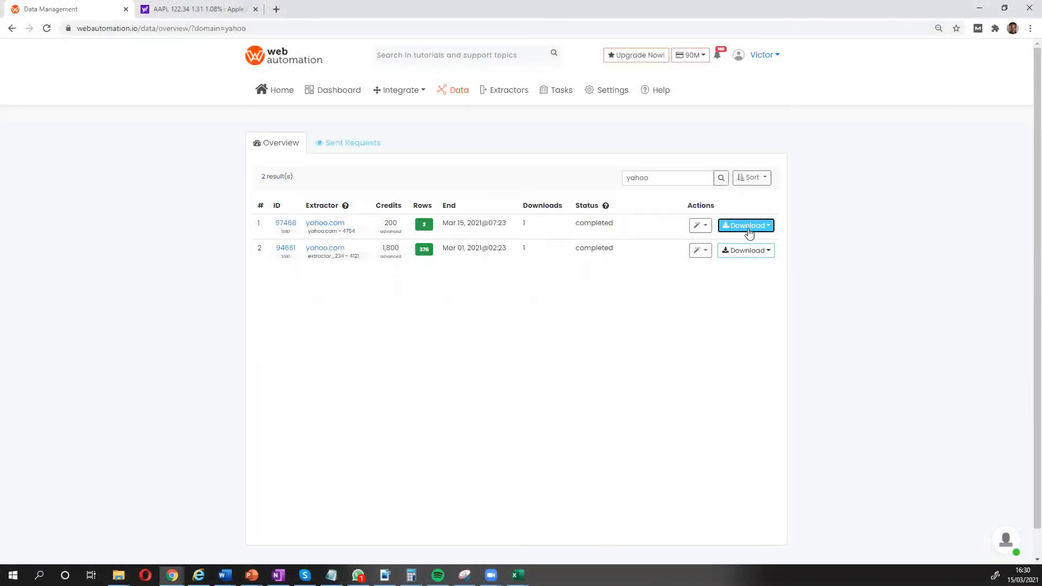
- Show download formats for run 97468 and bring the yahoo results workbook forward in Excel
{"action": "left_click", "coordinate": [746, 226]}
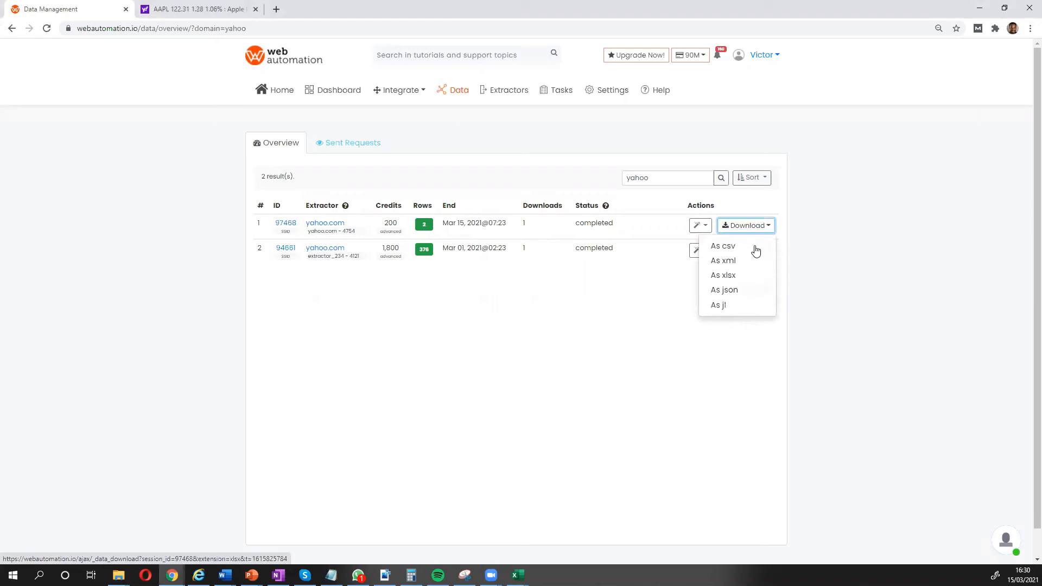
{"action": "mouse_move", "coordinate": [747, 272]}
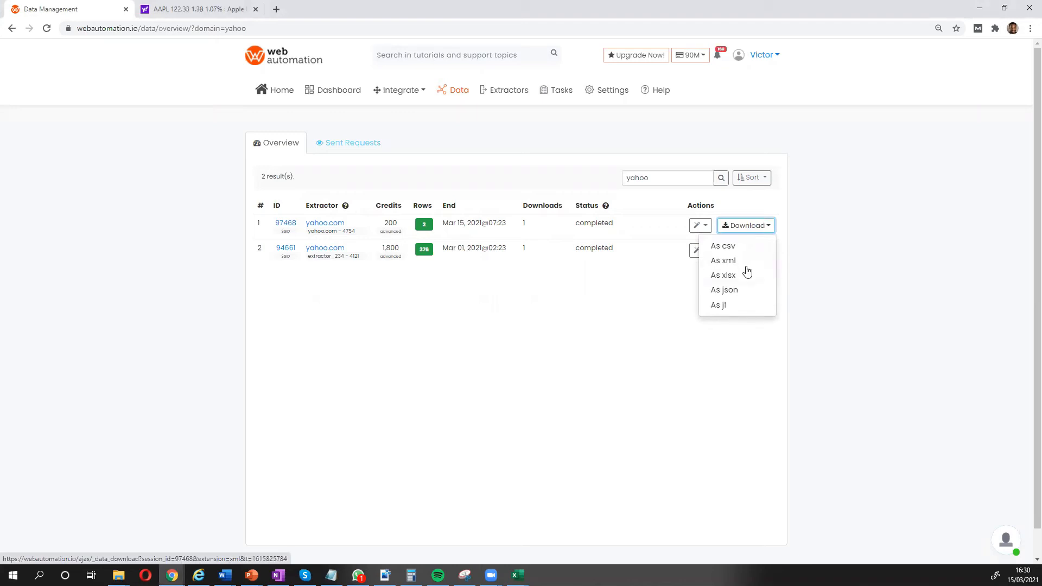
{"action": "mouse_move", "coordinate": [505, 568]}
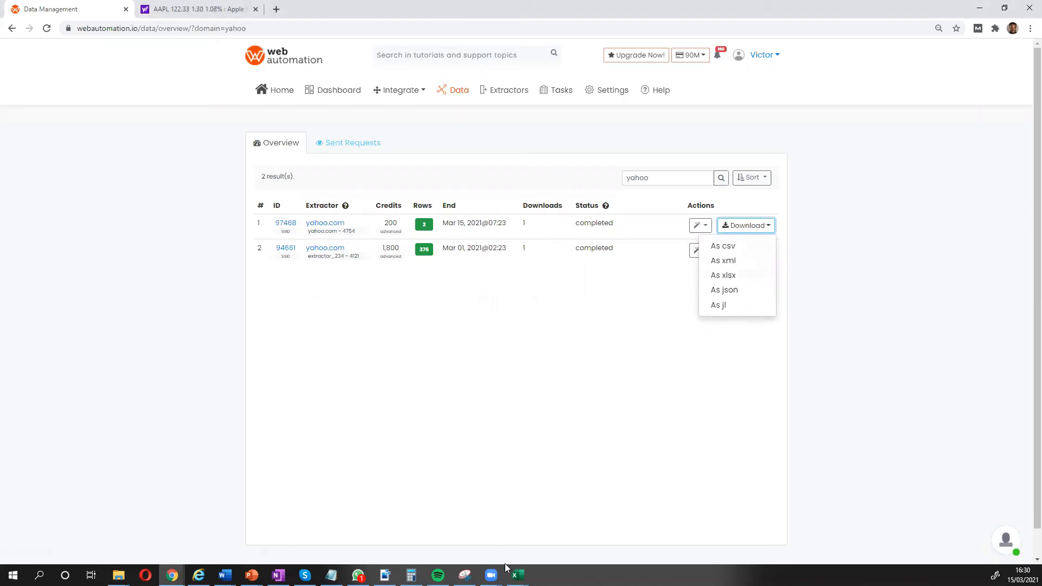
{"action": "mouse_move", "coordinate": [516, 575]}
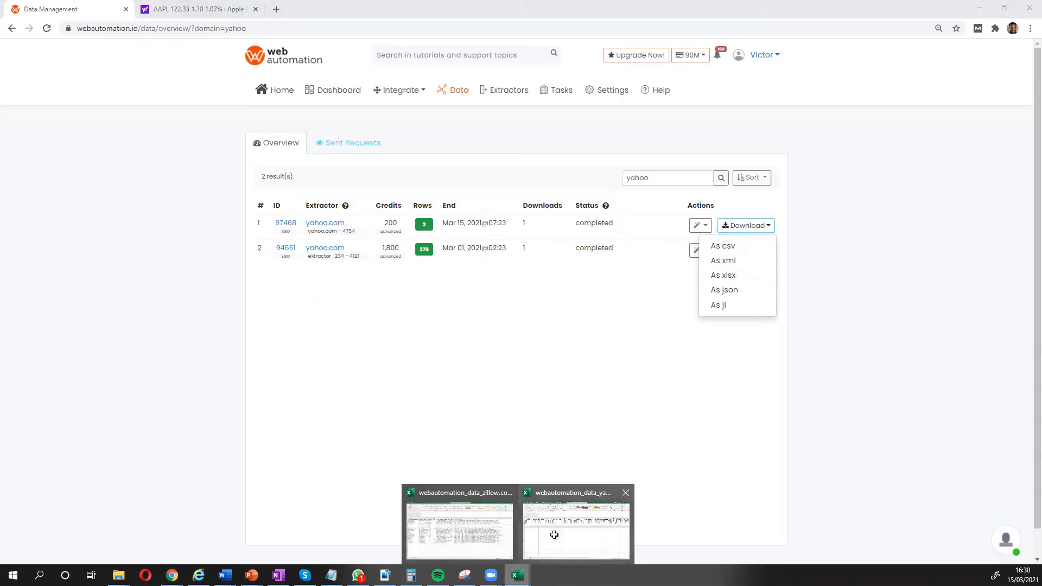
{"action": "left_click", "coordinate": [576, 528]}
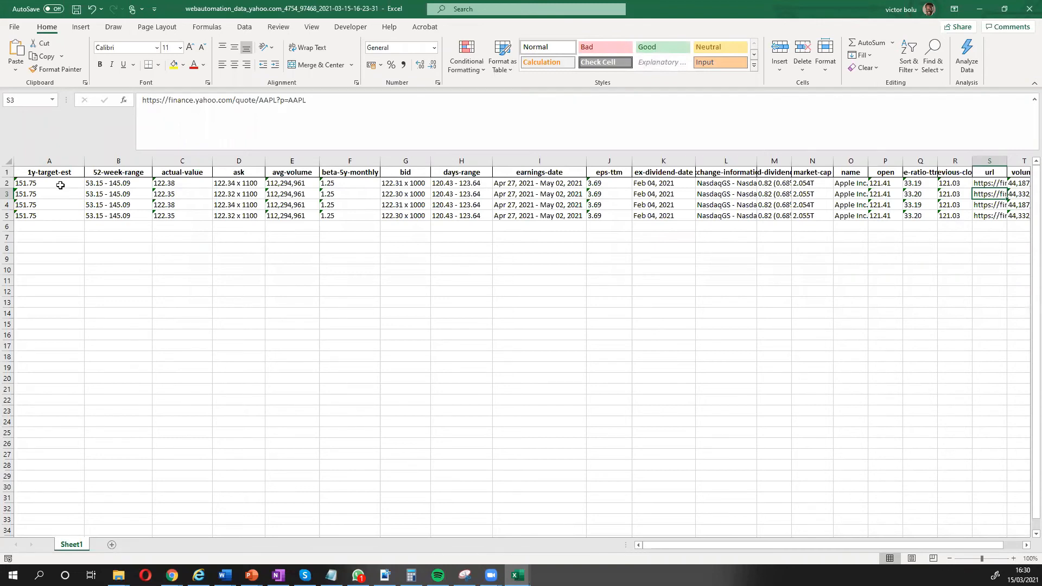
{"action": "left_click", "coordinate": [49, 171]}
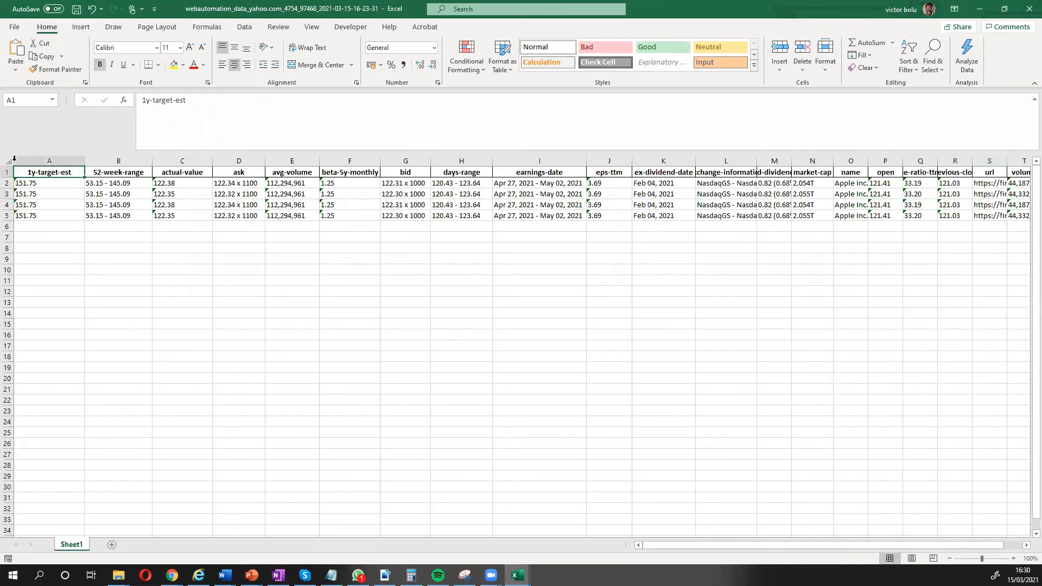
{"action": "left_click", "coordinate": [118, 172]}
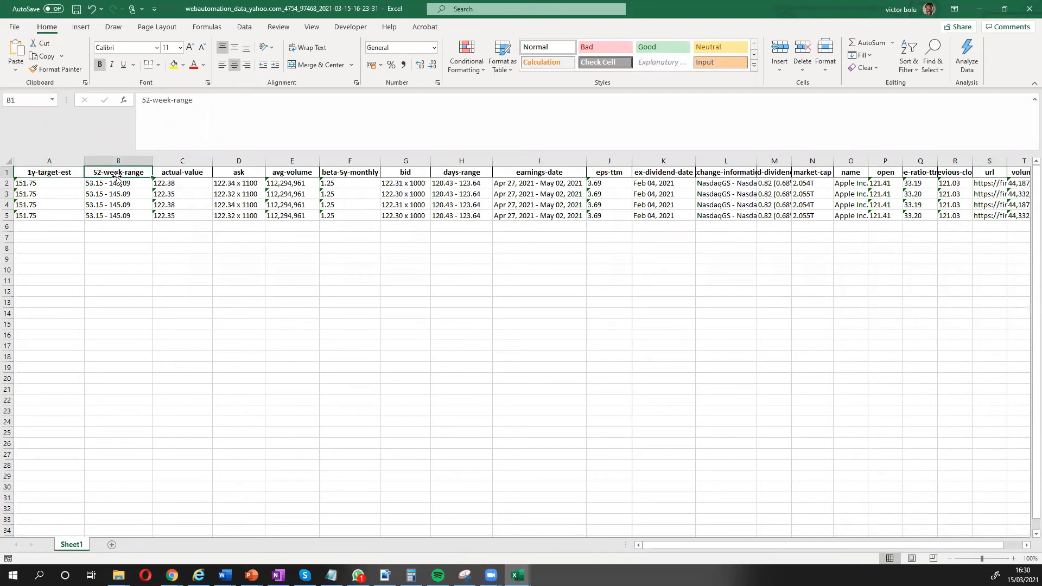
{"action": "left_click", "coordinate": [181, 171]}
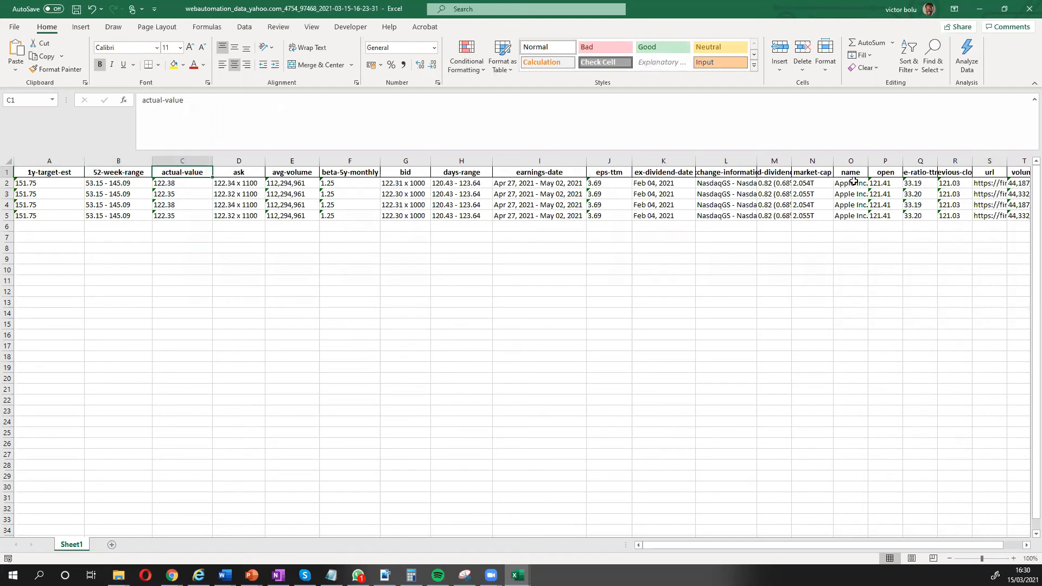
{"action": "mouse_move", "coordinate": [455, 193]}
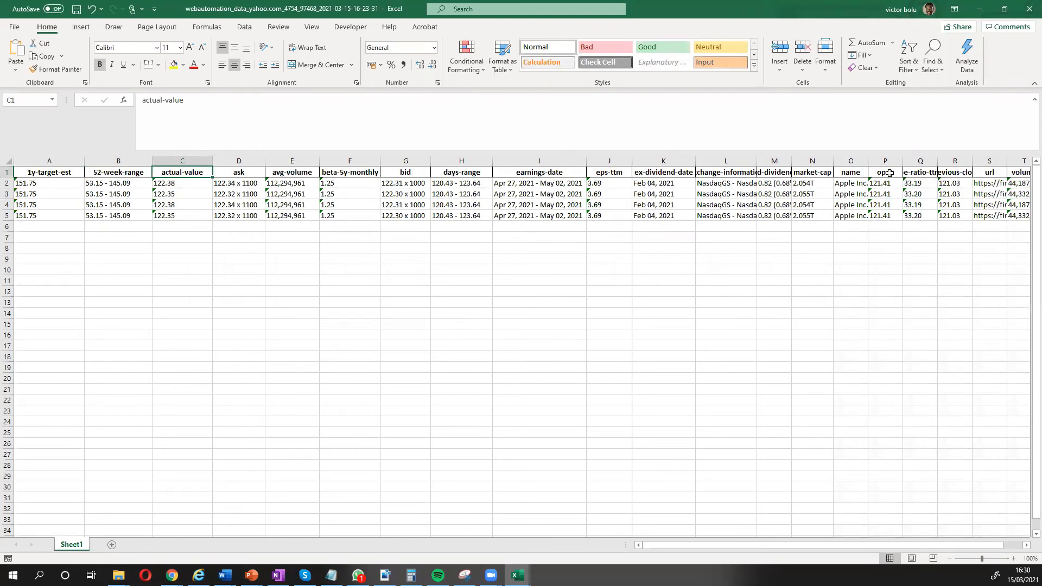
{"action": "left_click", "coordinate": [885, 171]}
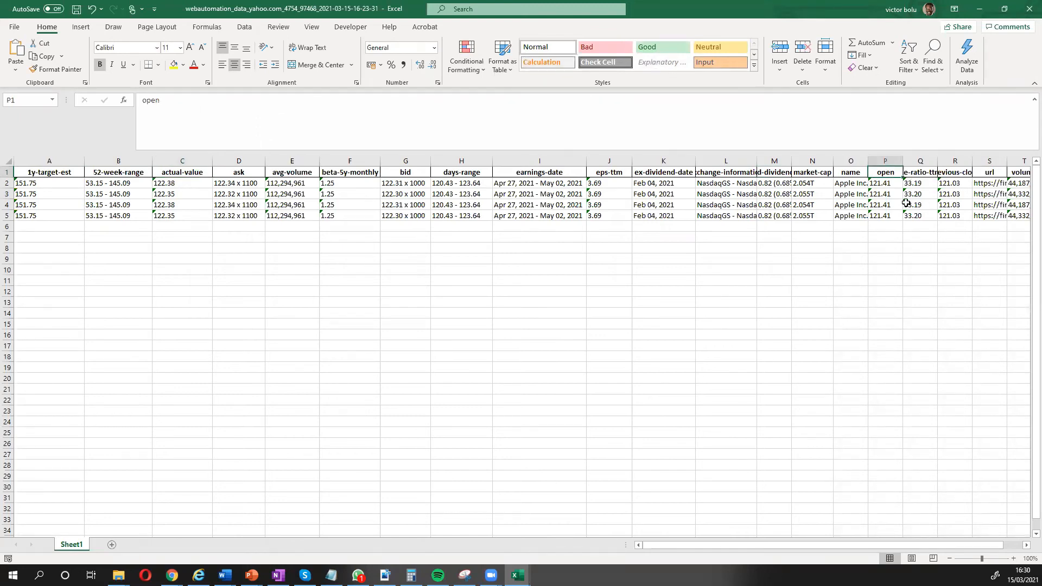
{"action": "mouse_move", "coordinate": [407, 295]}
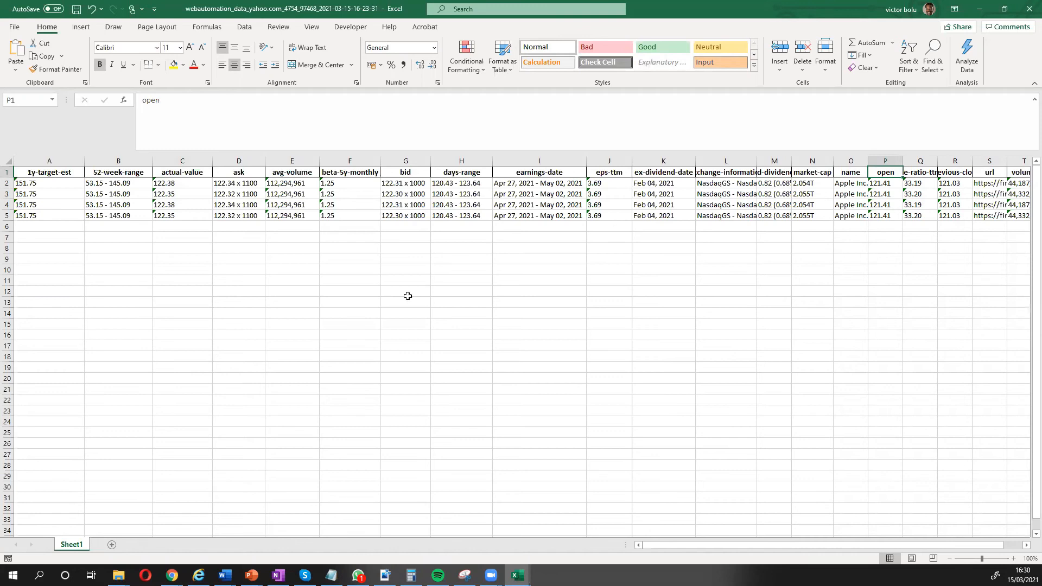
{"action": "mouse_move", "coordinate": [309, 304]}
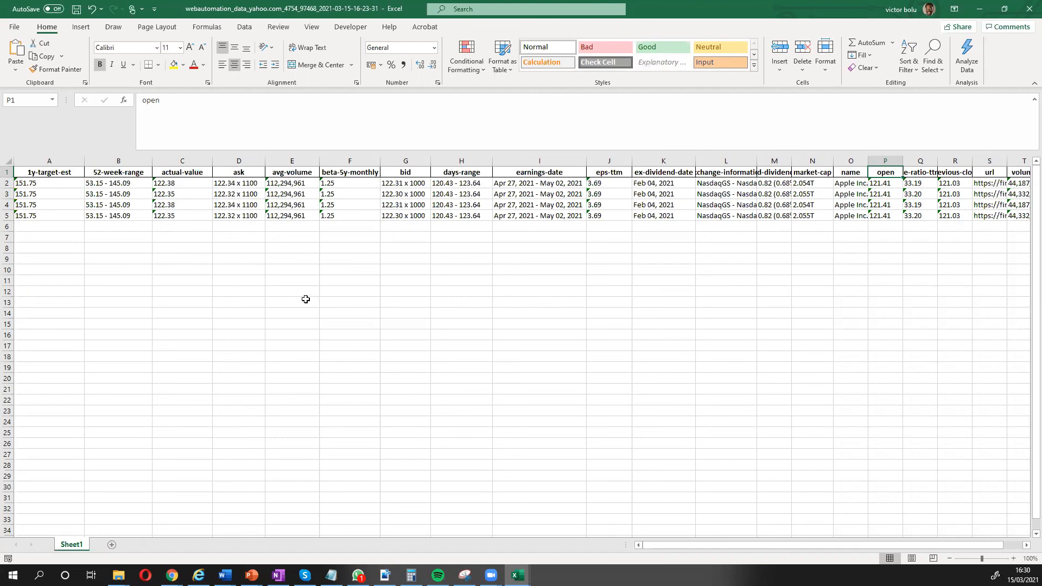
{"action": "mouse_move", "coordinate": [321, 304]}
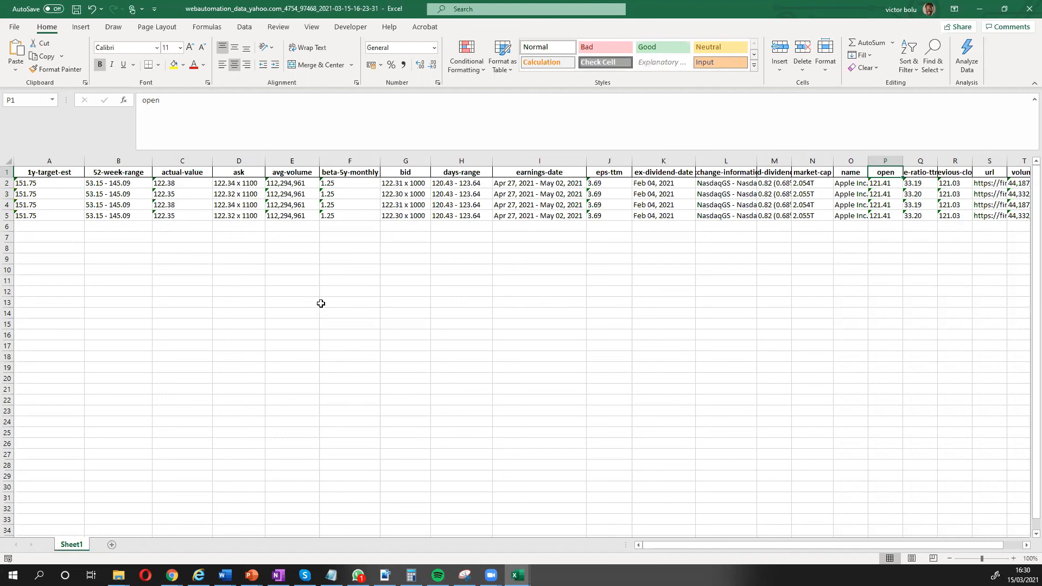
{"action": "mouse_move", "coordinate": [322, 304]}
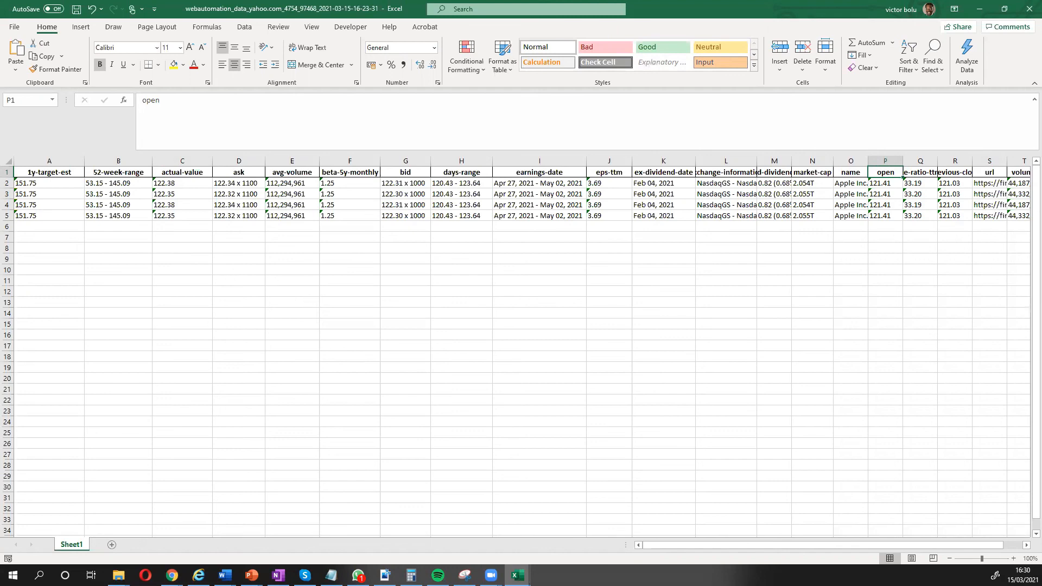